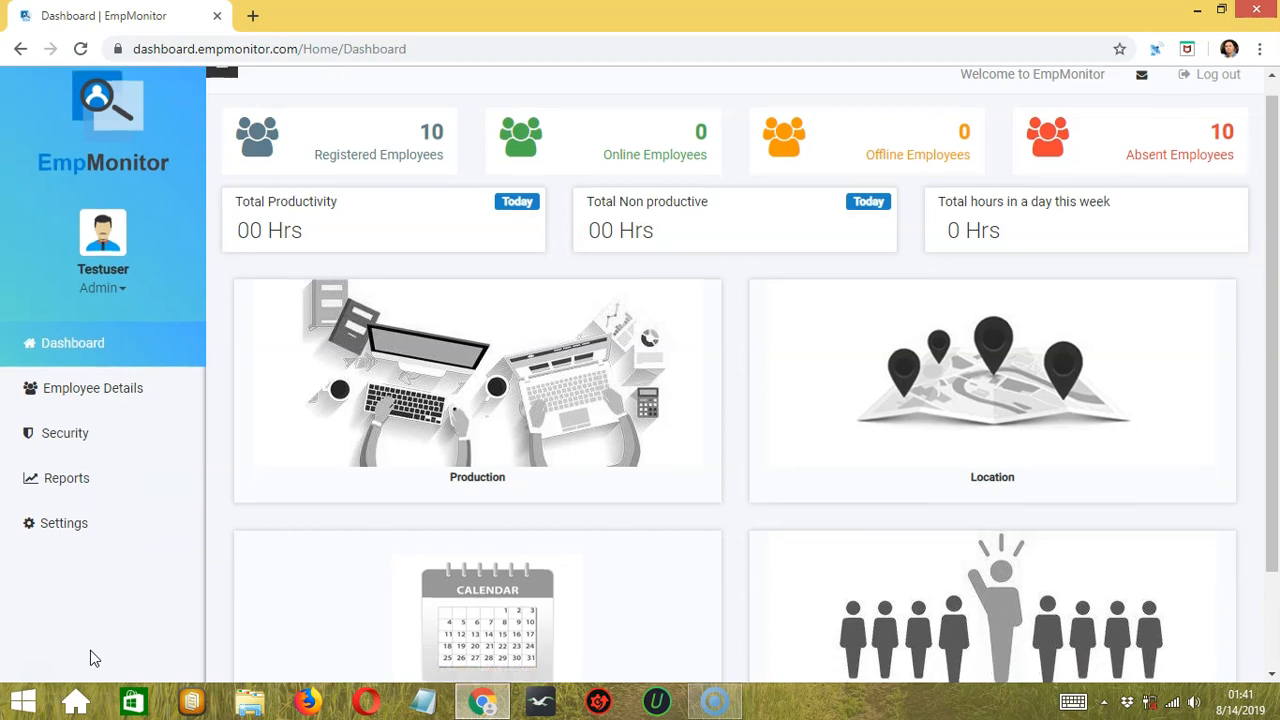
- Scroll to the Presence chart and bring up its Week and Month duration options
scroll(down, 3)
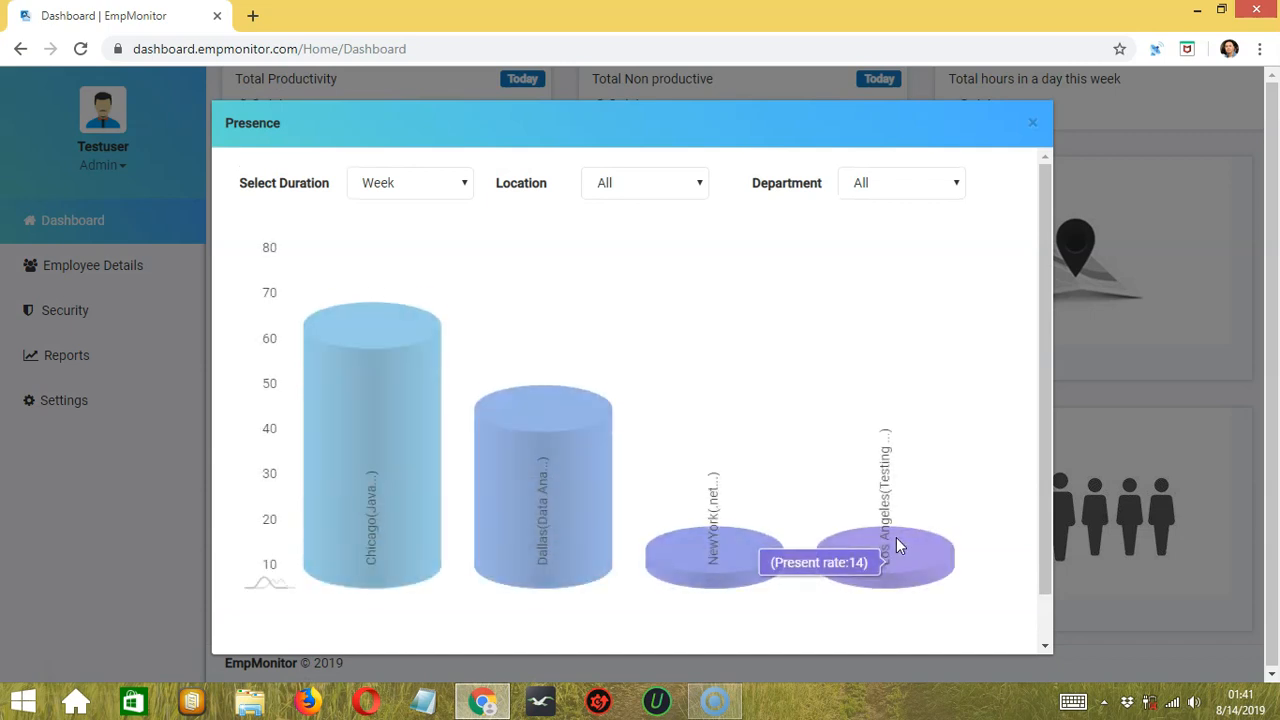
mouse_move(783, 378)
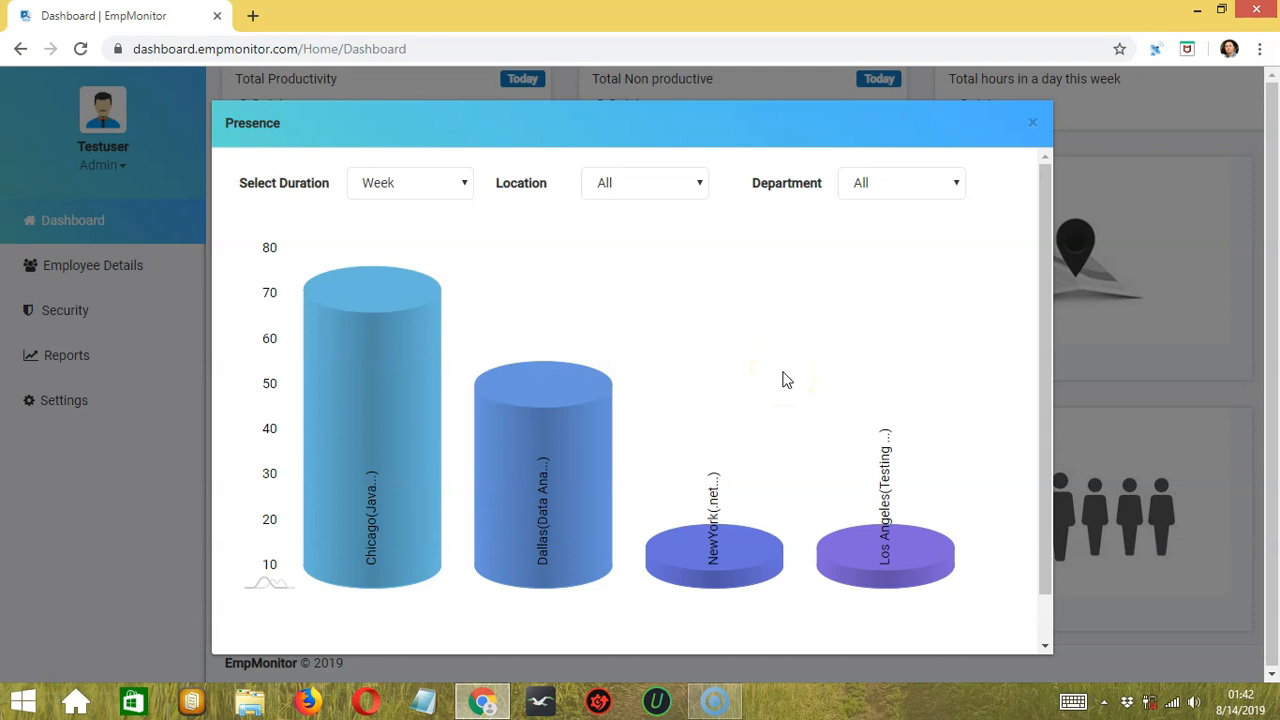
mouse_move(778, 378)
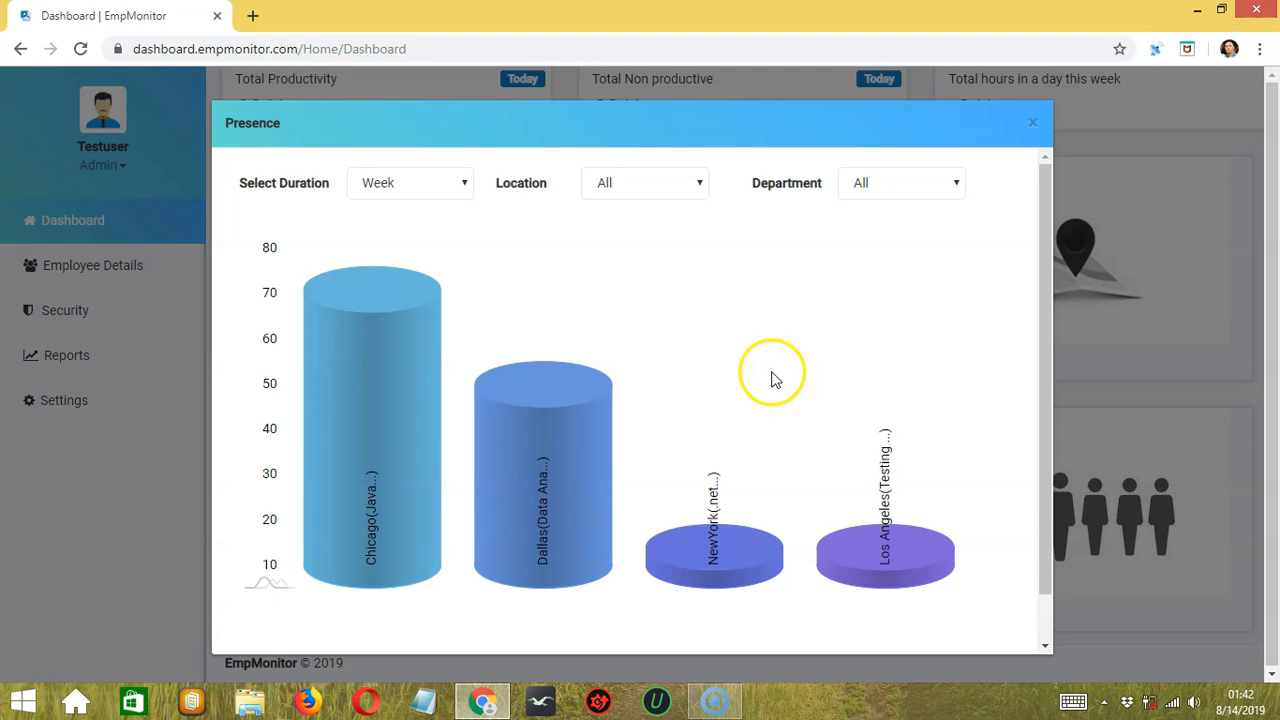
mouse_move(775, 378)
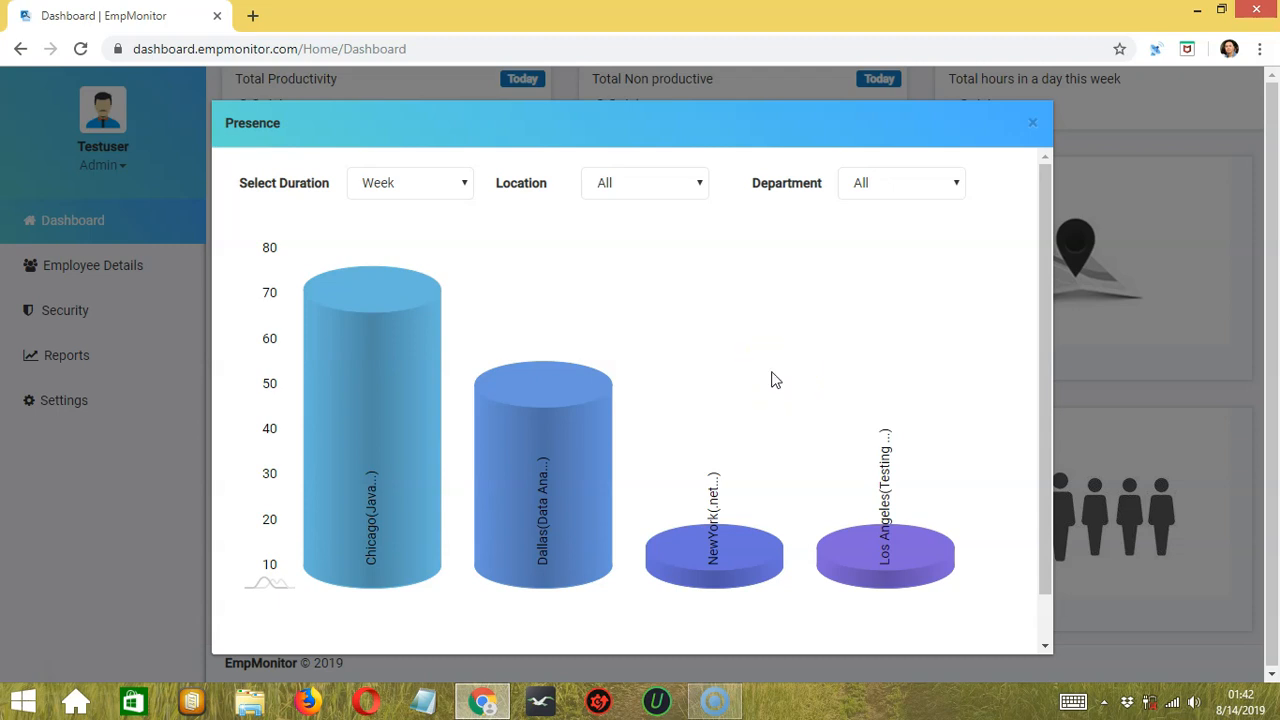
mouse_move(570, 430)
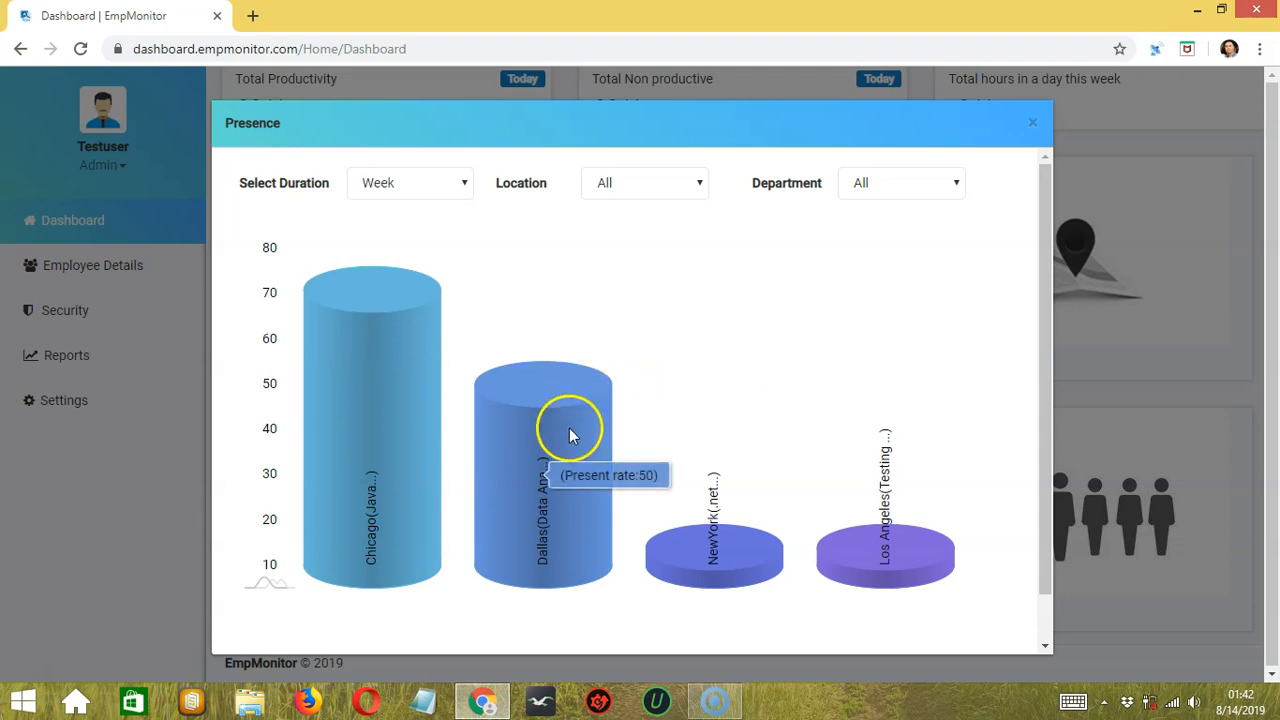
mouse_move(318, 403)
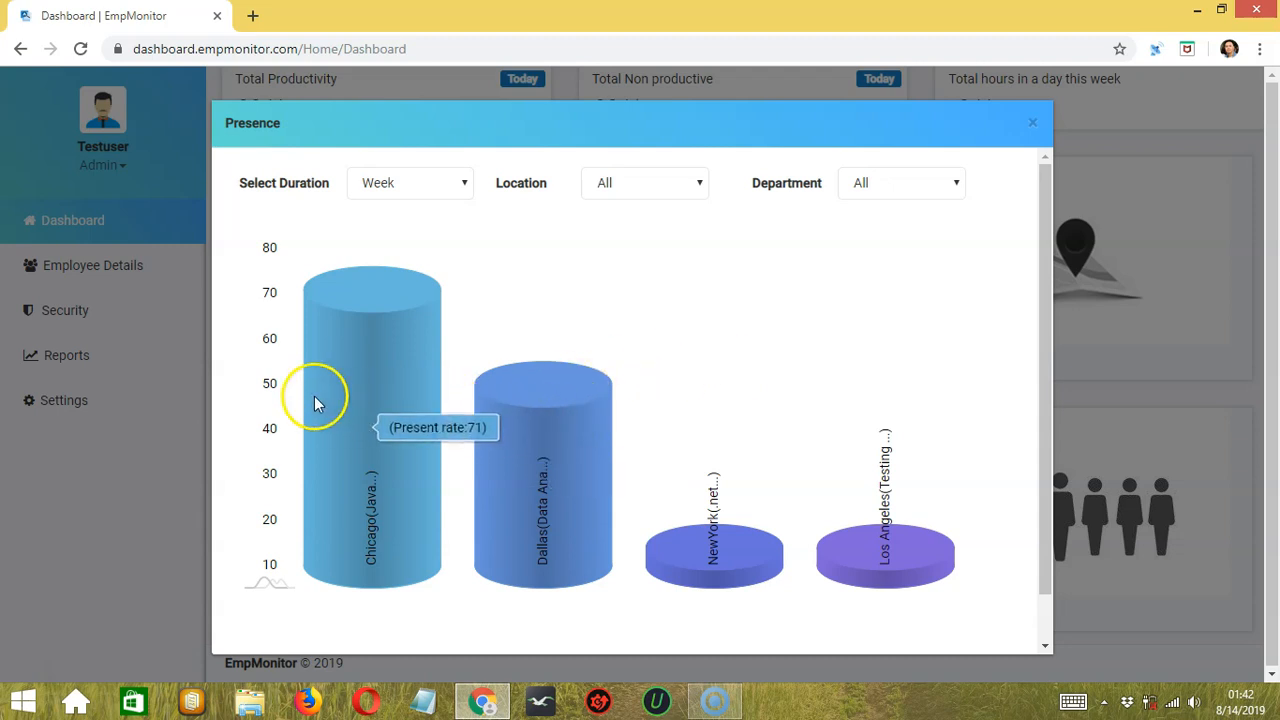
mouse_move(398, 390)
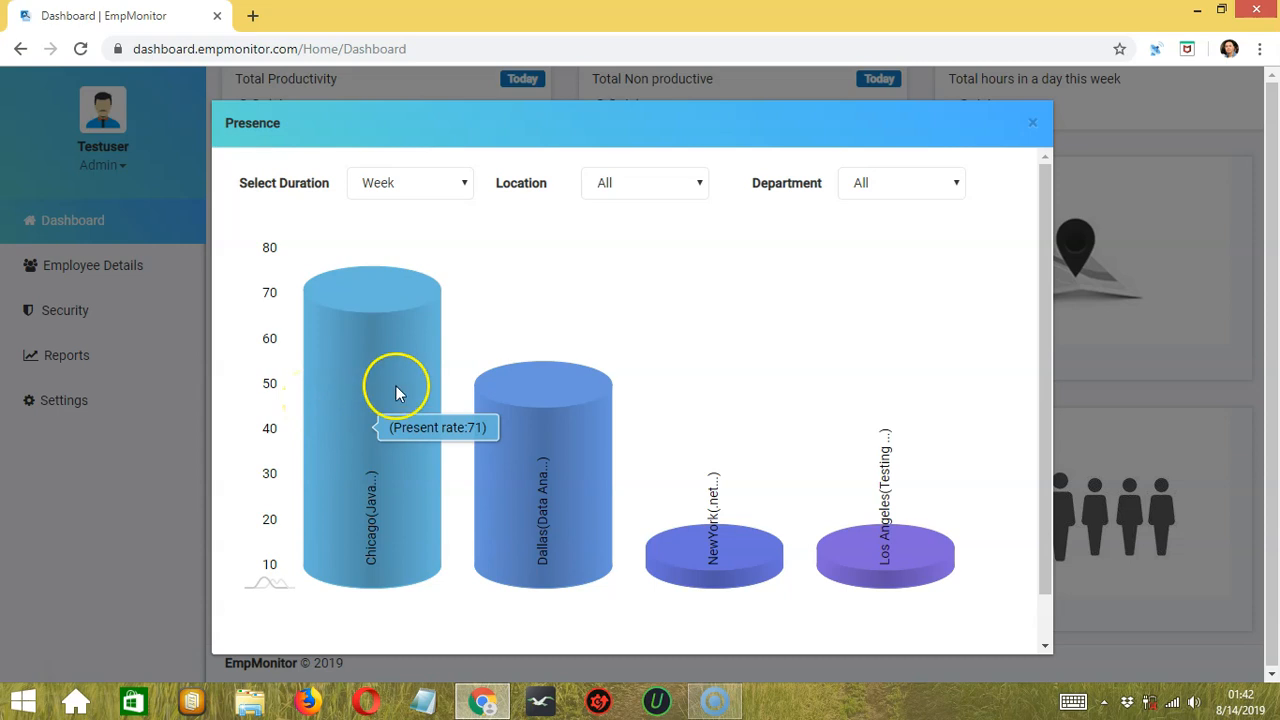
mouse_move(568, 277)
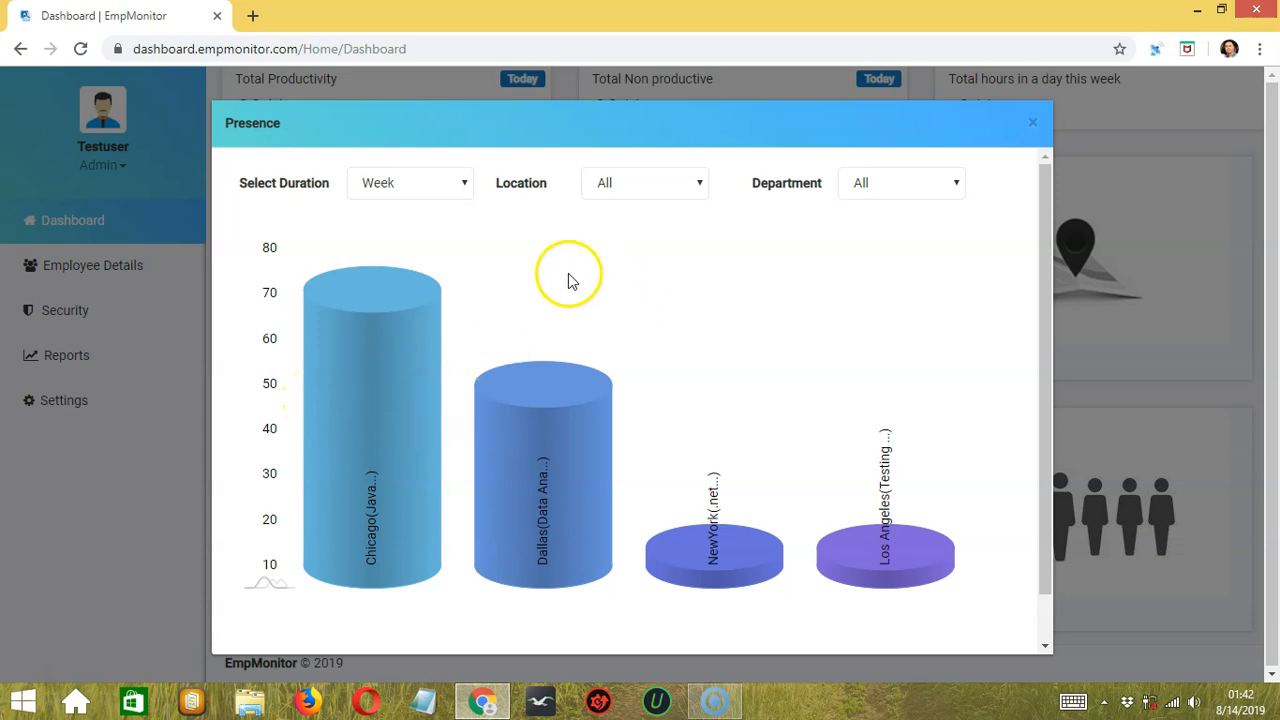
mouse_move(378, 215)
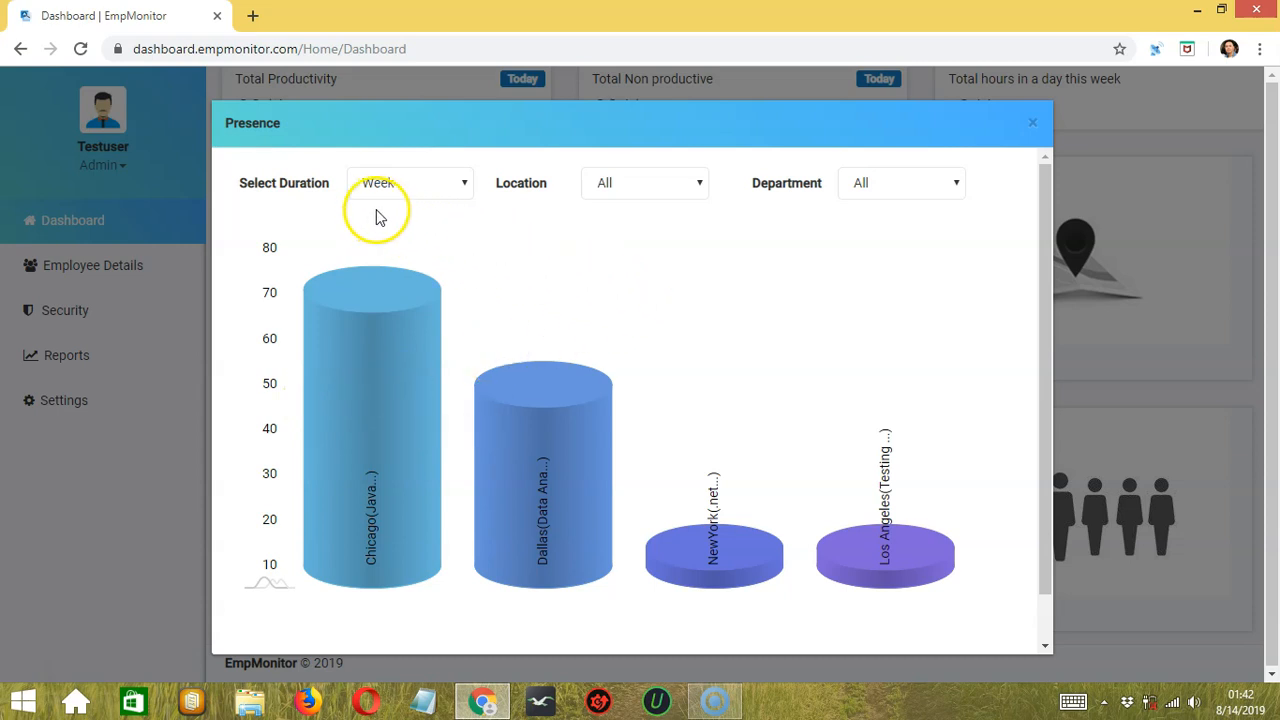
mouse_move(733, 205)
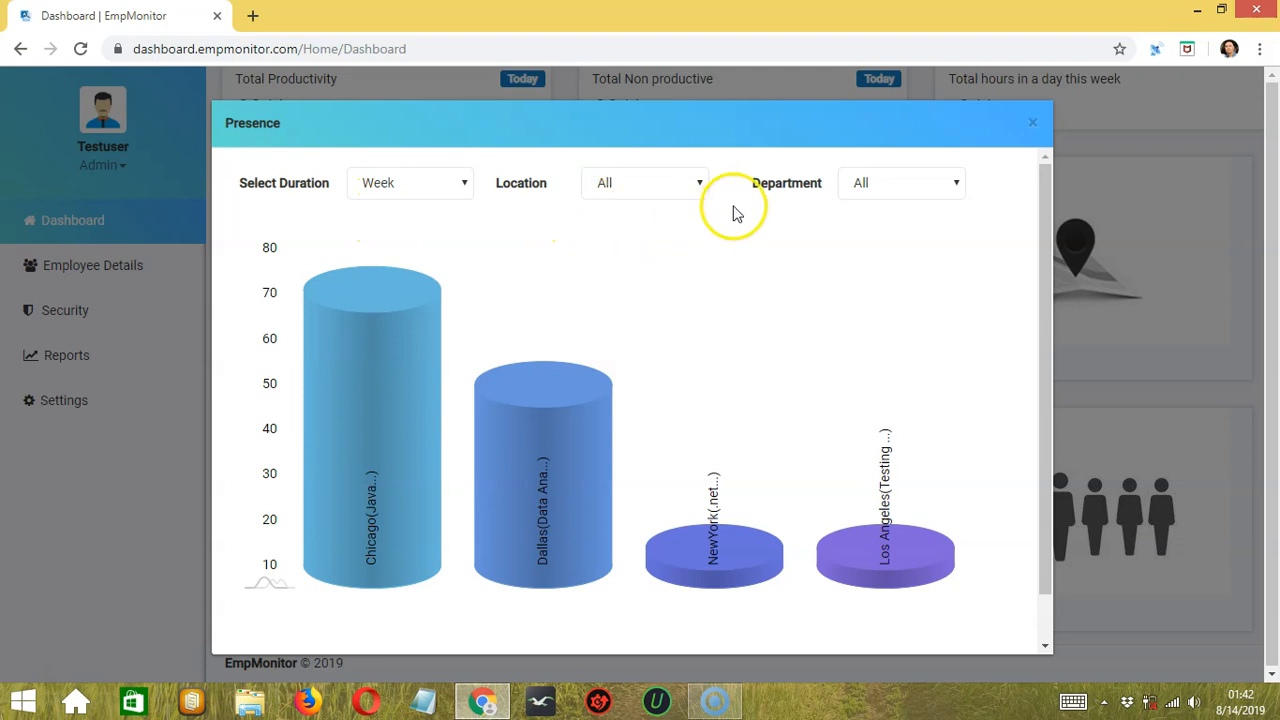
click(410, 182)
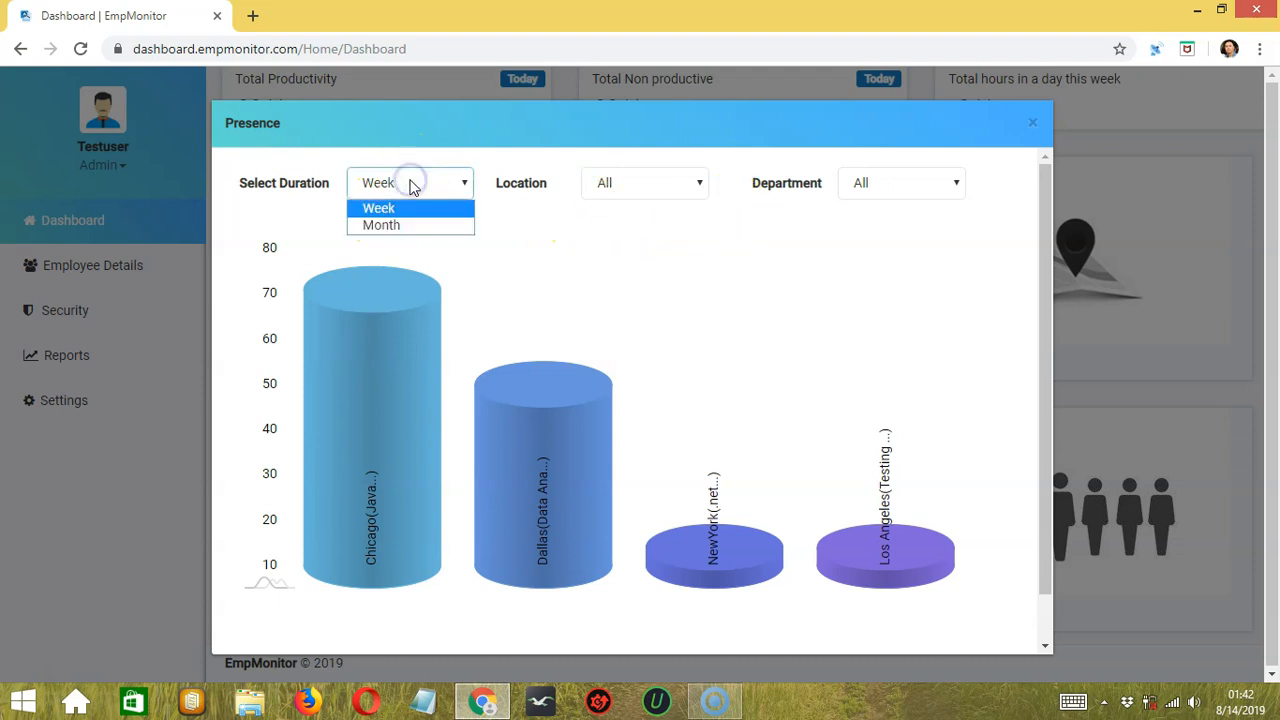
- Switch the Presence chart duration to Month and bring up the location list
click(381, 224)
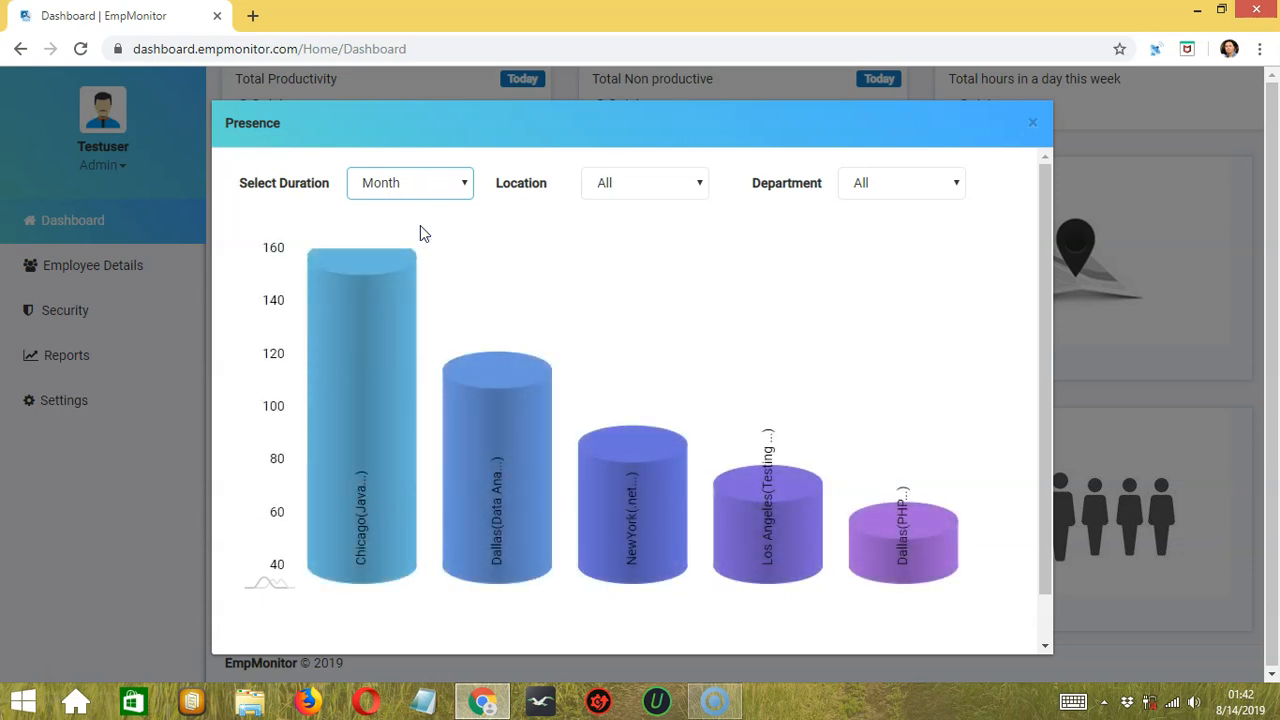
click(644, 182)
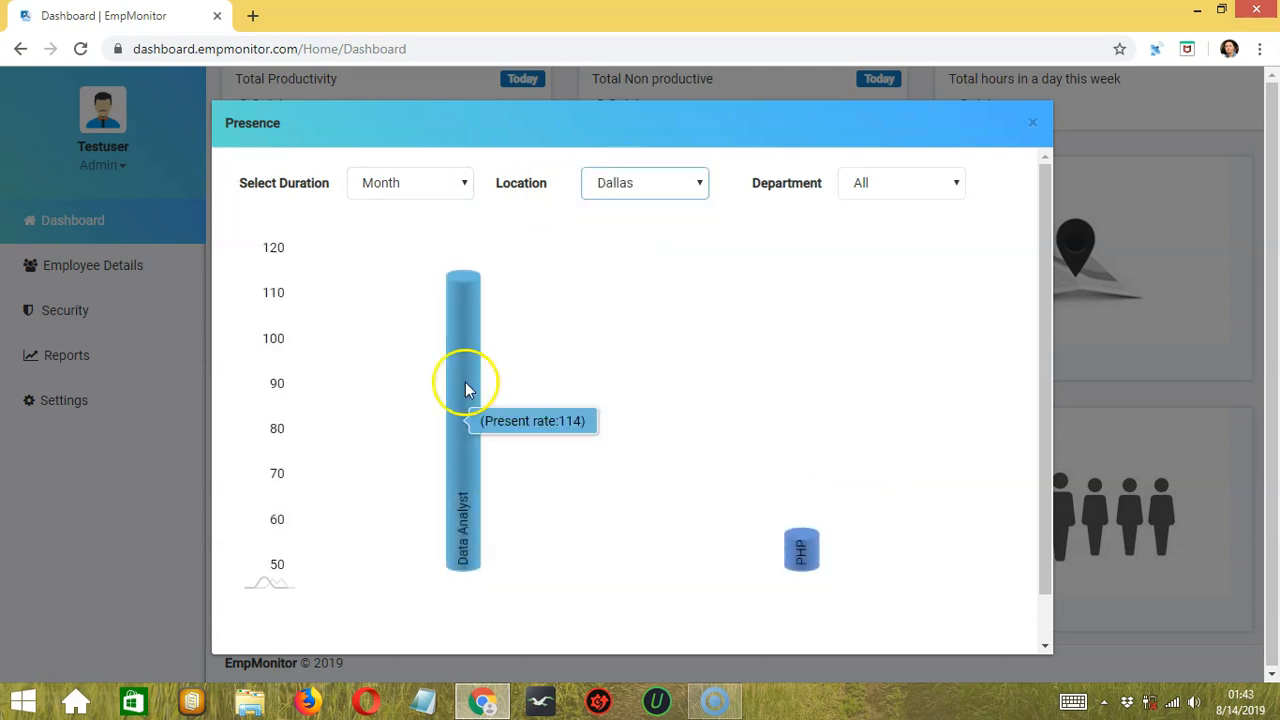
mouse_move(800, 548)
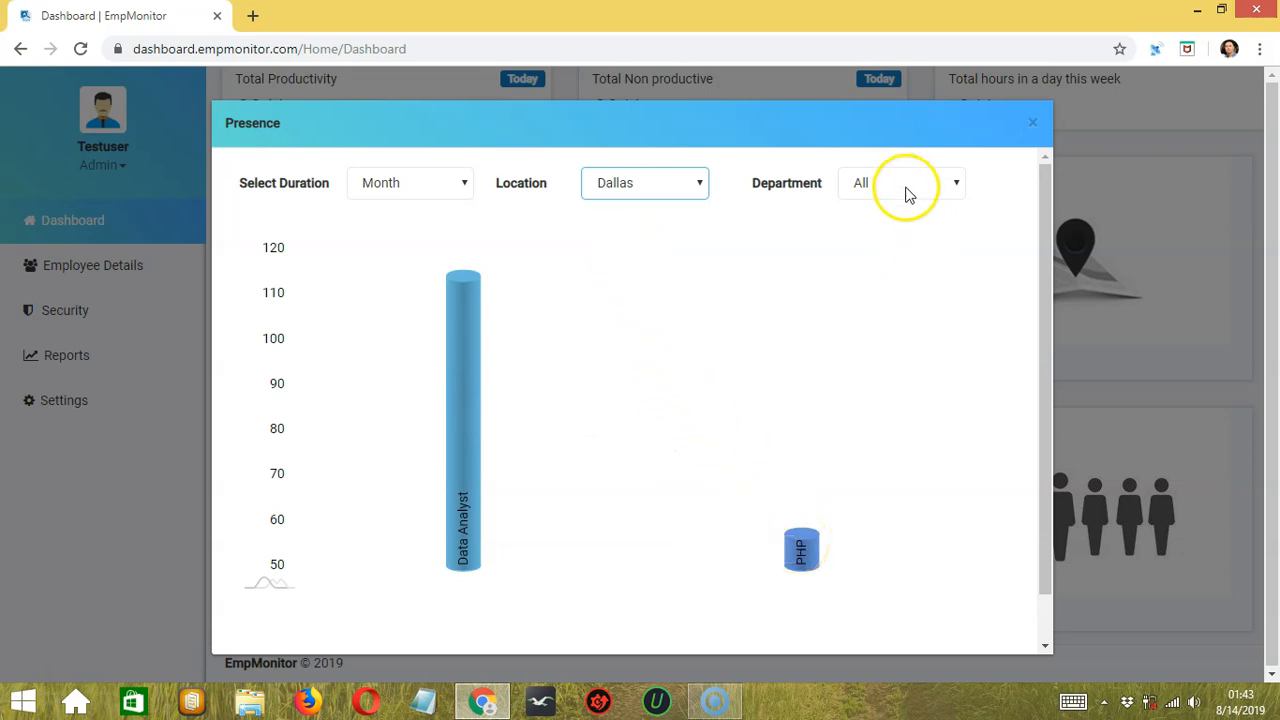
- Bring up the department list to filter the Dallas monthly chart to Data Analyst
click(900, 182)
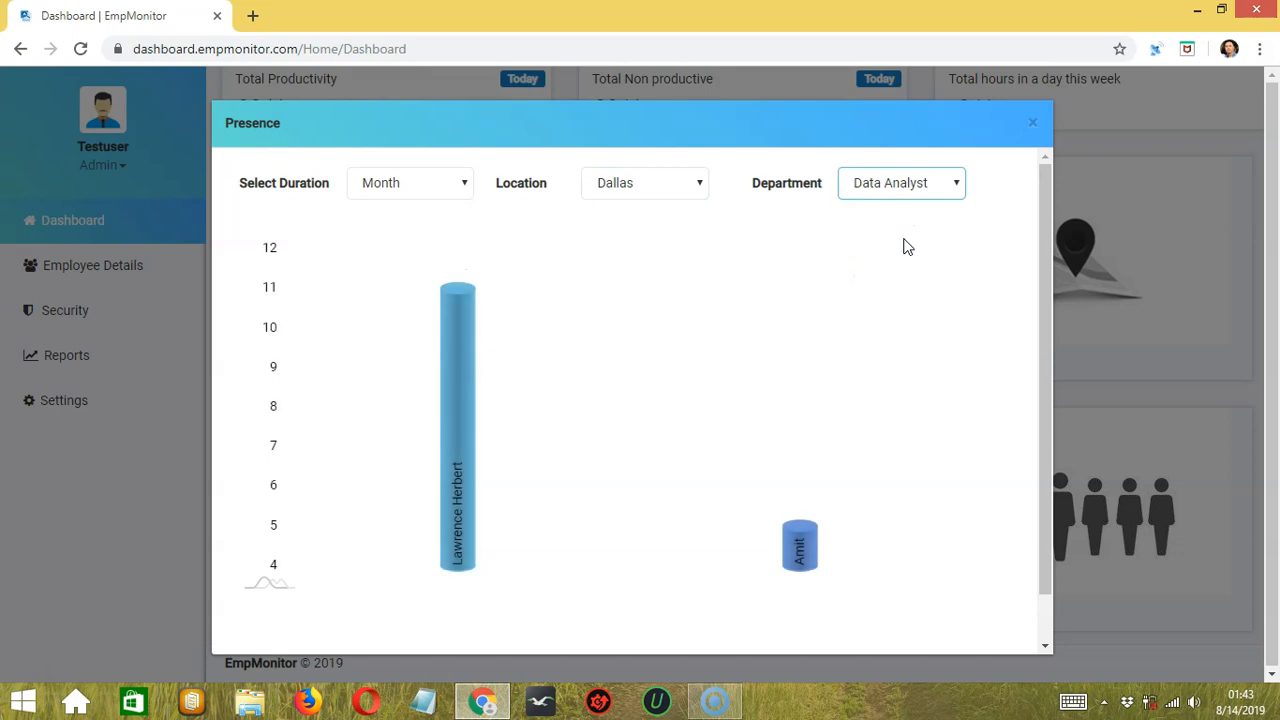
mouse_move(740, 320)
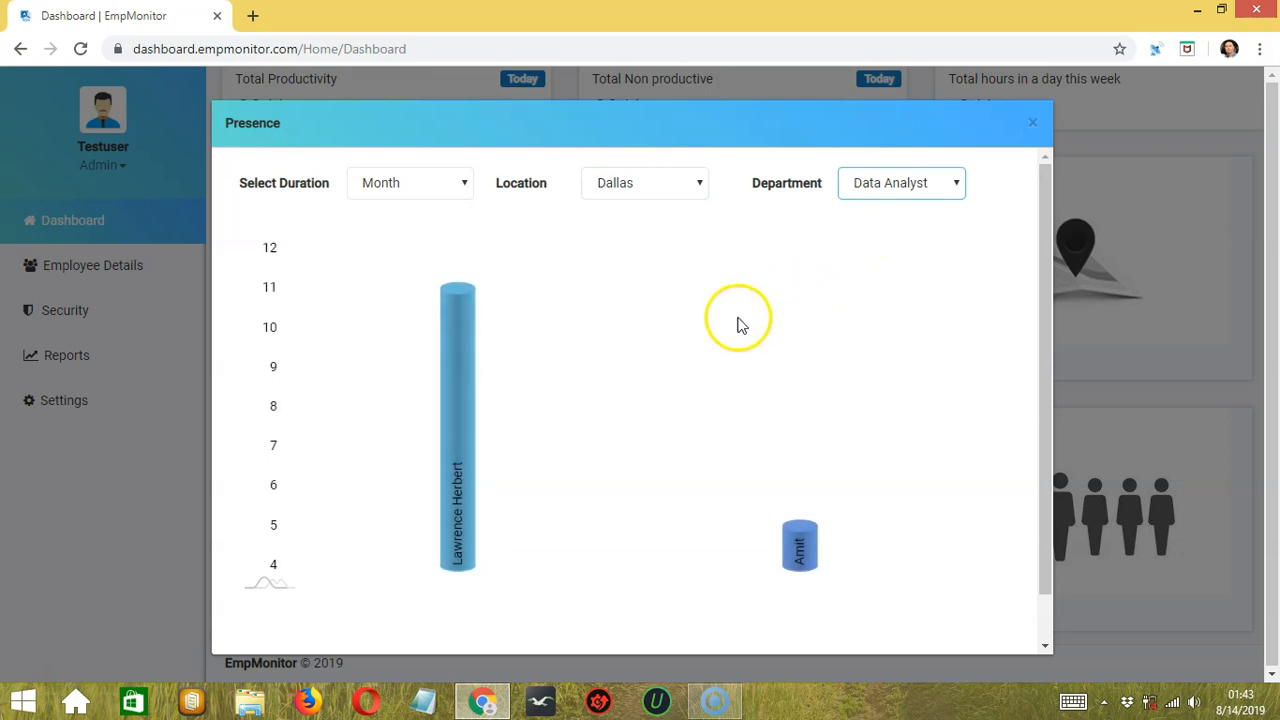
mouse_move(475, 422)
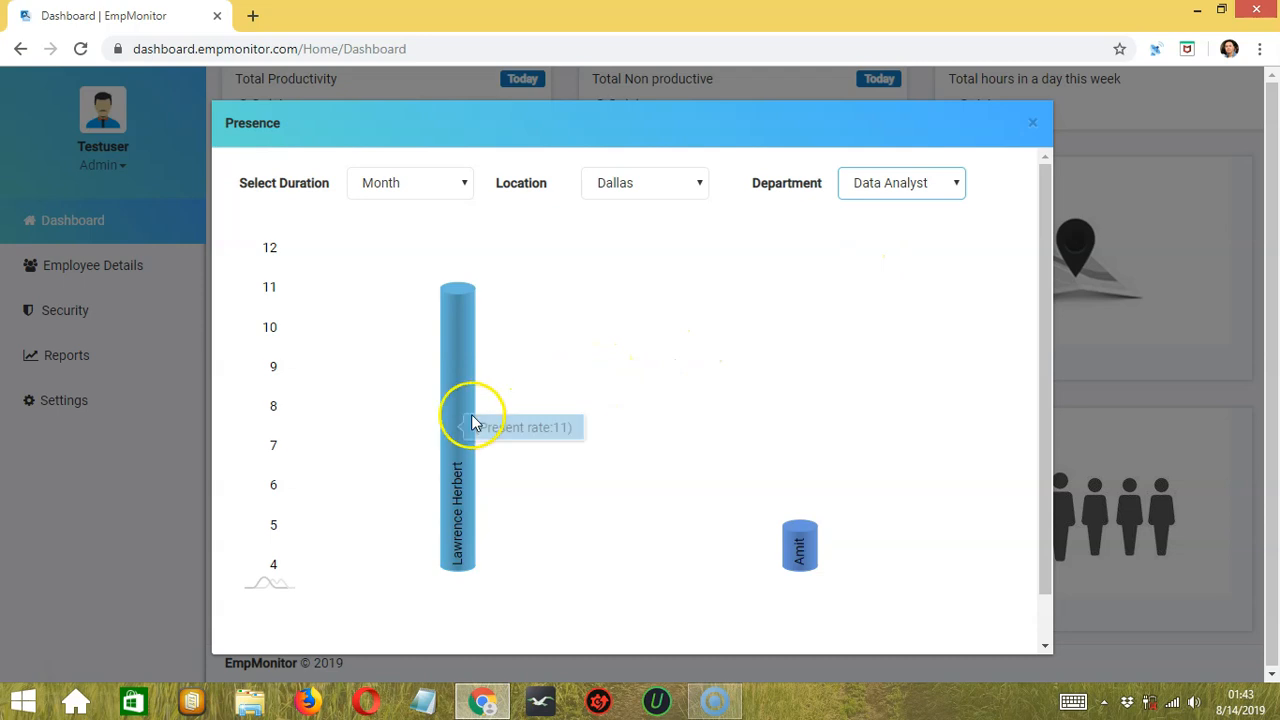
mouse_move(625, 405)
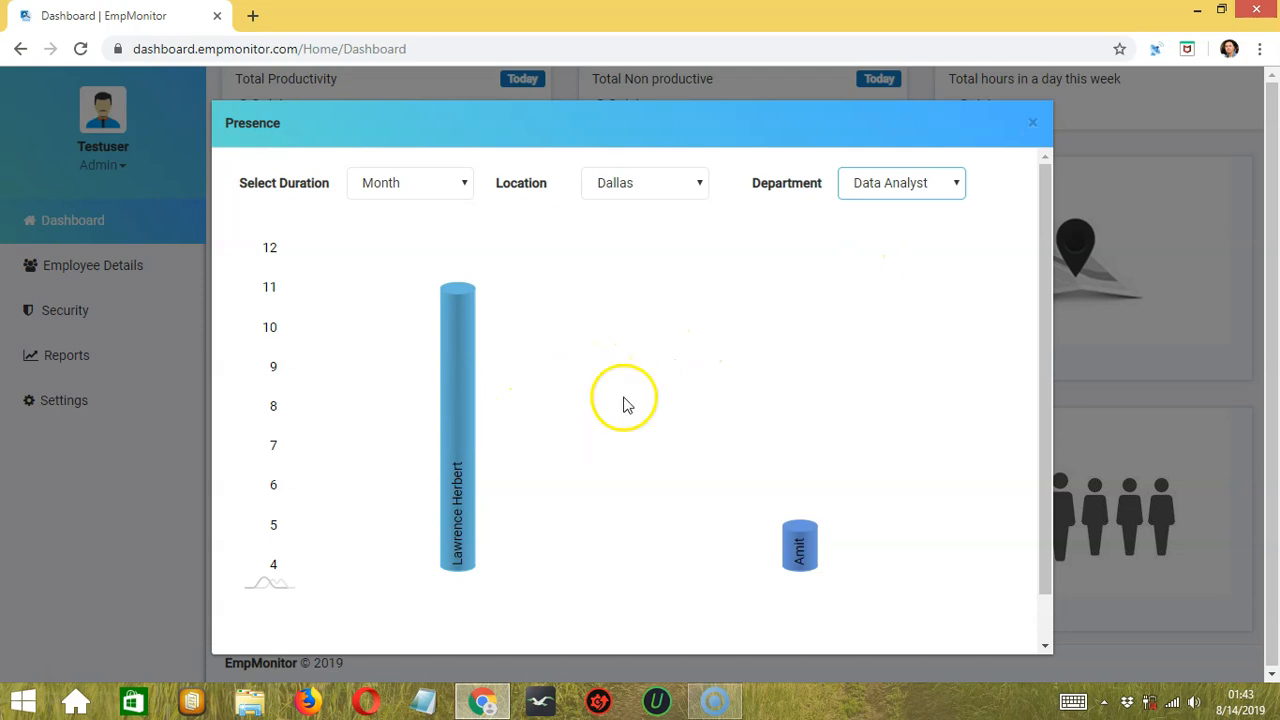